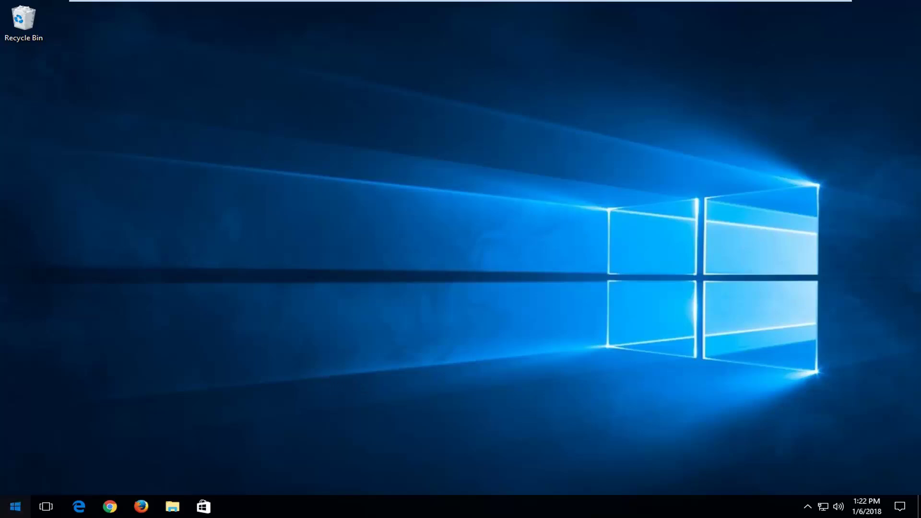
Step: Search the Start menu for "services" so the Services desktop app is the best match
left_click(14, 505)
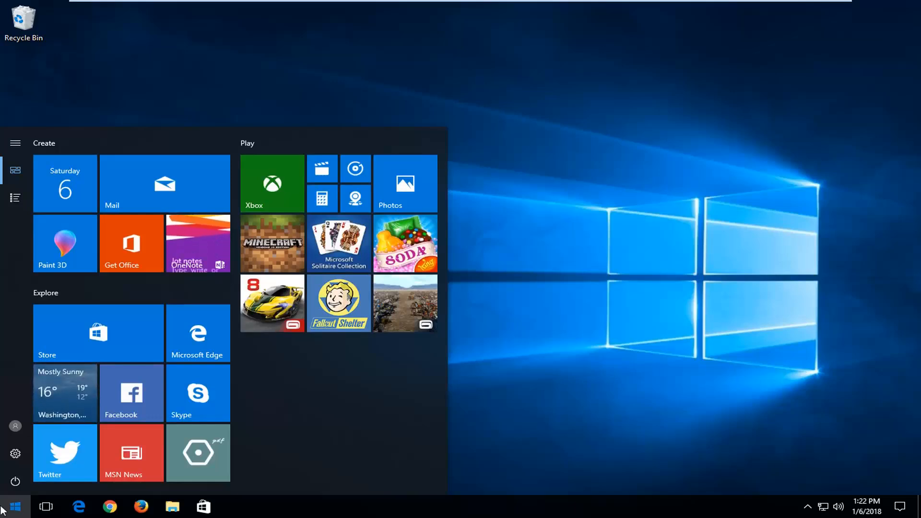
left_click(15, 507)
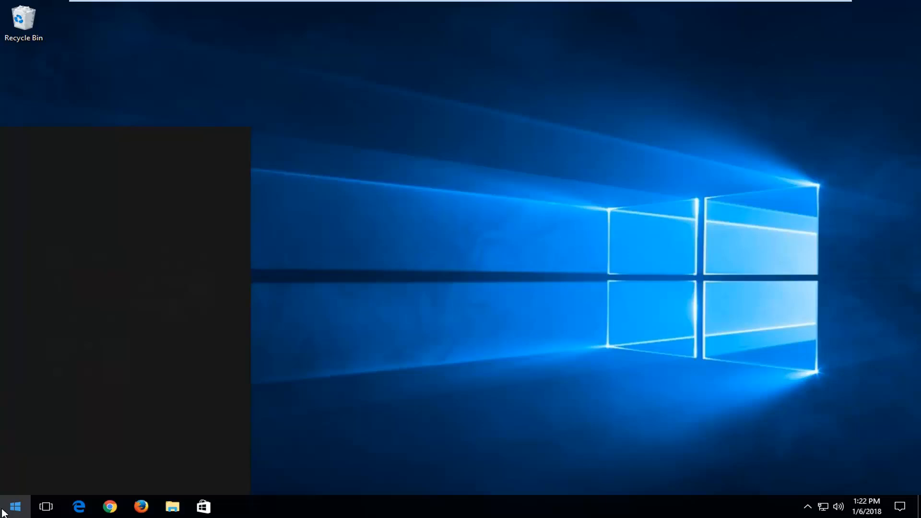
type("services")
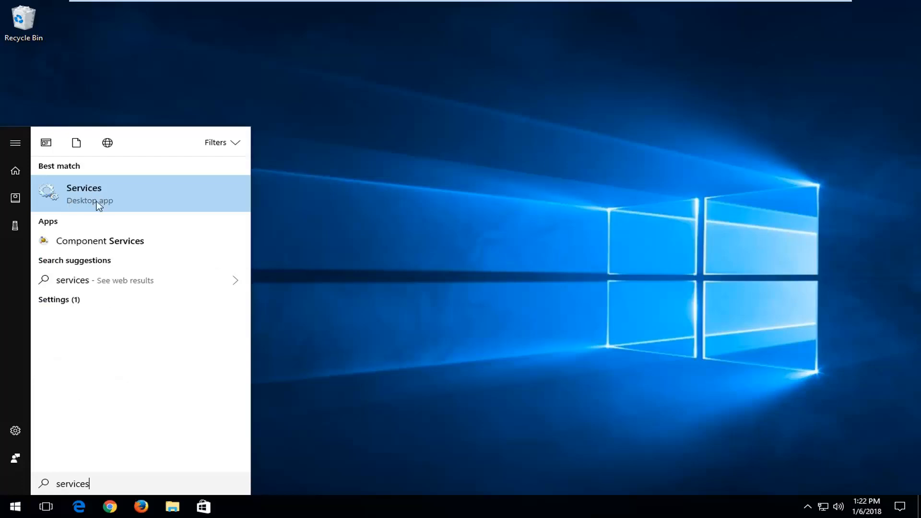
mouse_move(84, 210)
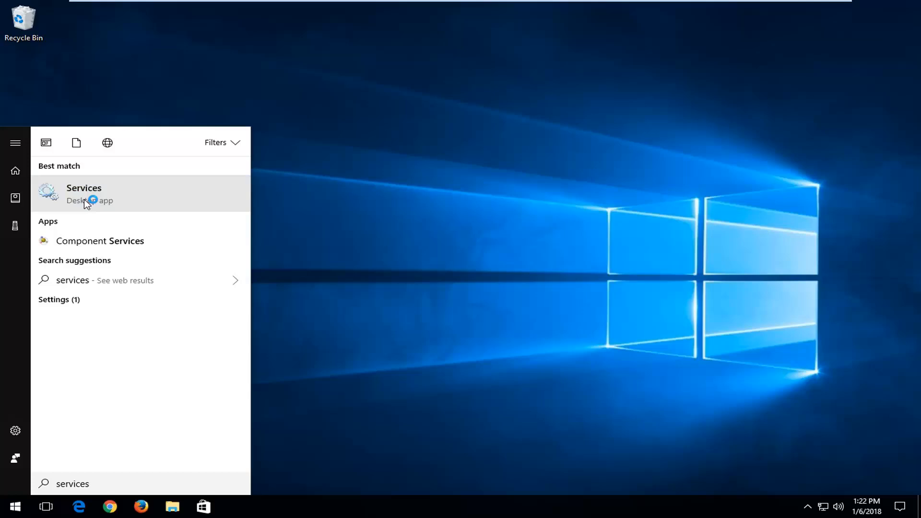
Step: Launch Services and look up the Bluetooth Handsfree and Bluetooth Support Service entries
left_click(83, 194)
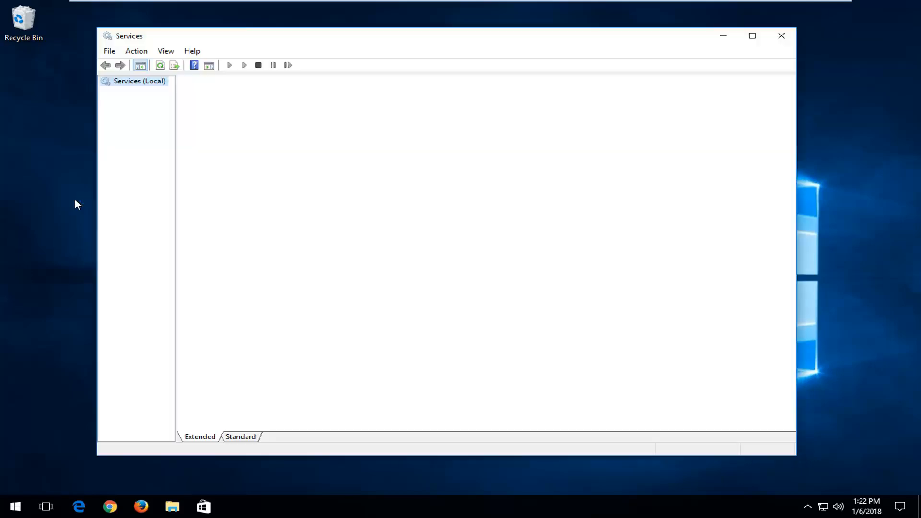
left_click(139, 81)
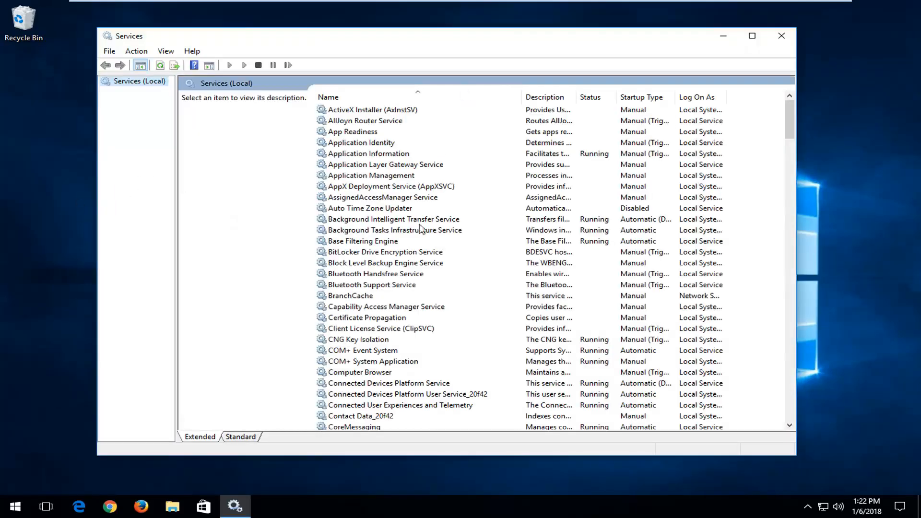
left_click(376, 274)
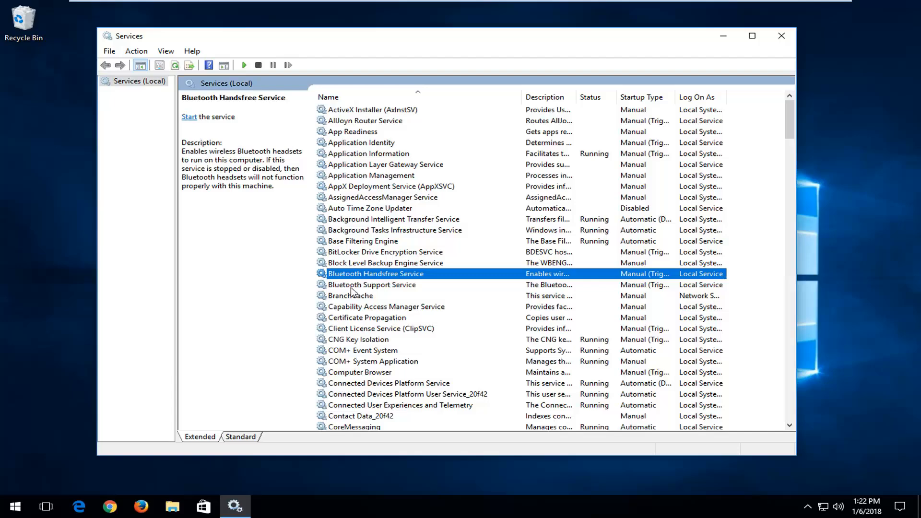
left_click(372, 284)
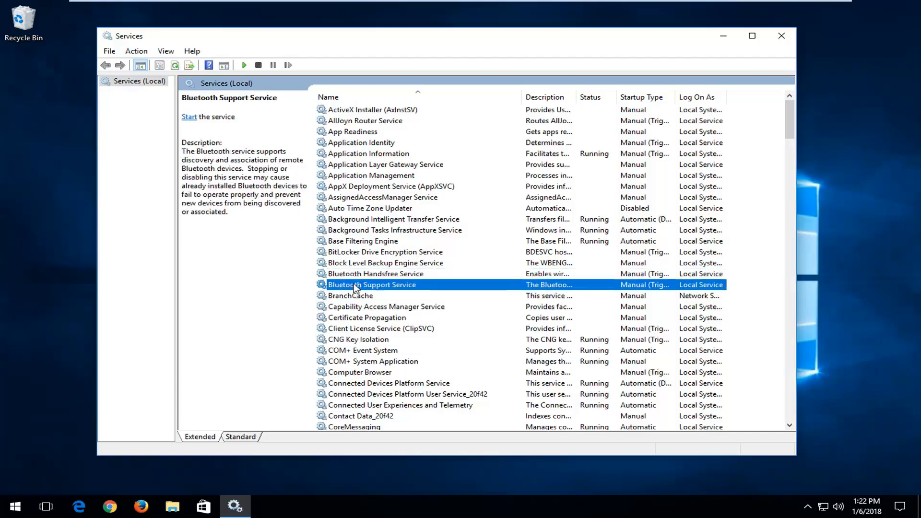
Step: Set Bluetooth Handsfree Service to Automatic startup, start it, and apply the change
double_click(375, 274)
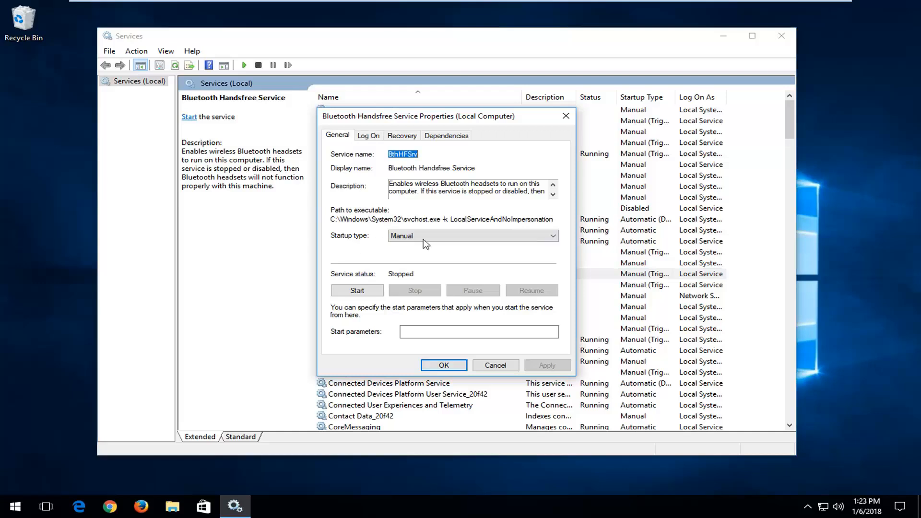
left_click(551, 236)
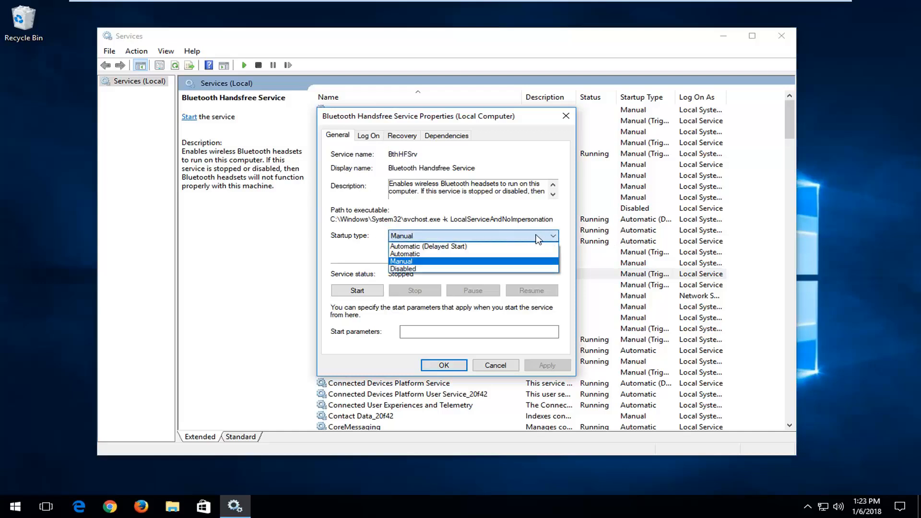
mouse_move(404, 254)
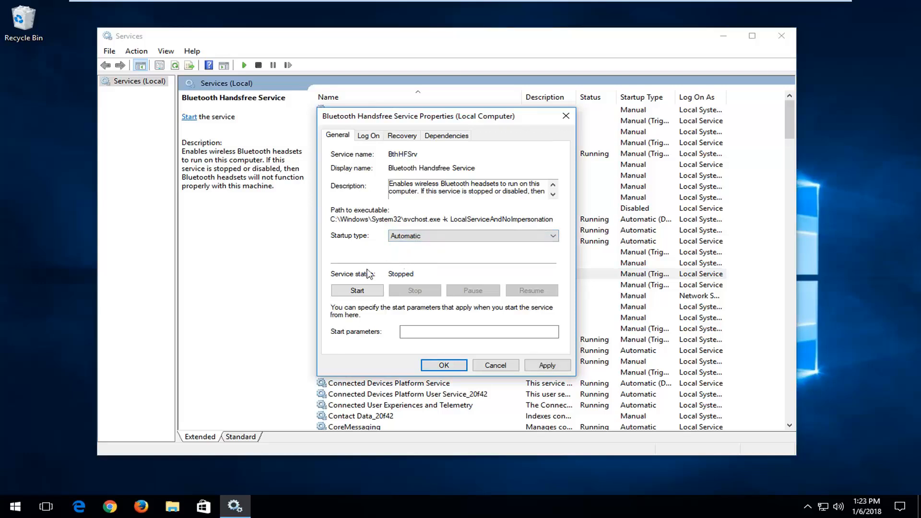
mouse_move(384, 281)
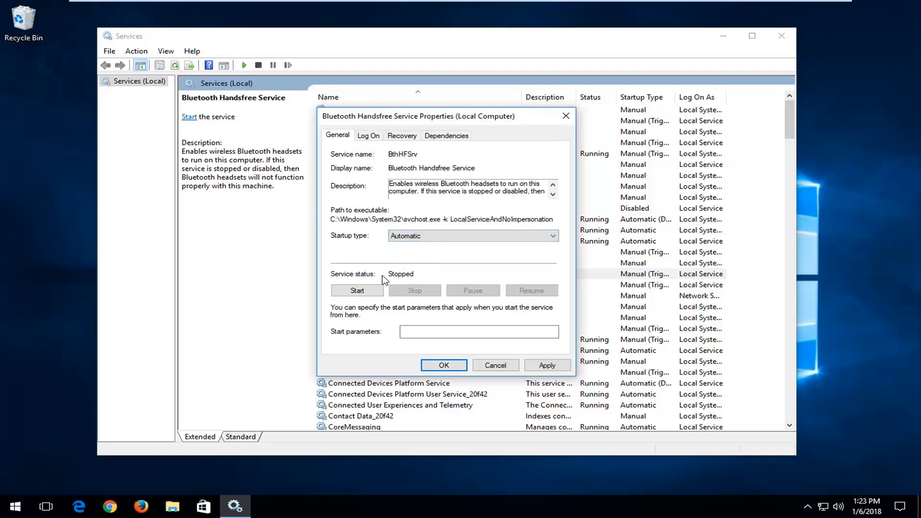
left_click(357, 290)
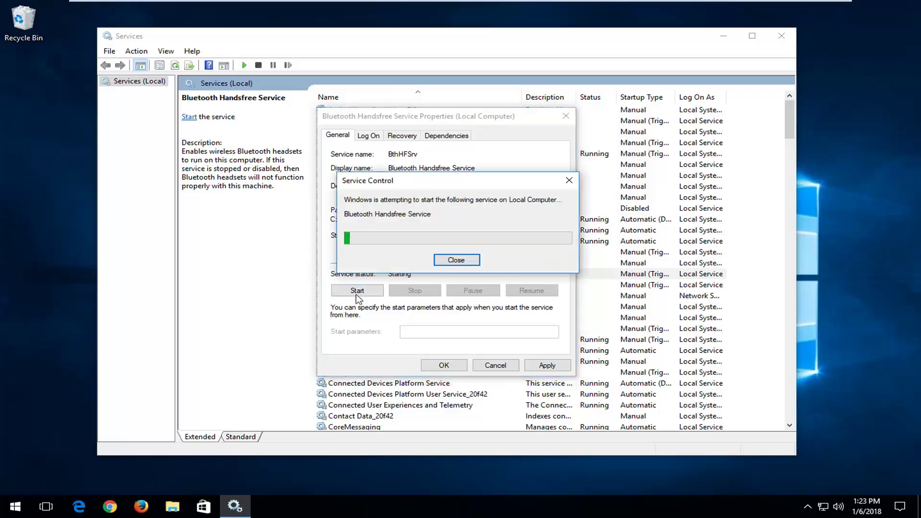
left_click(456, 260)
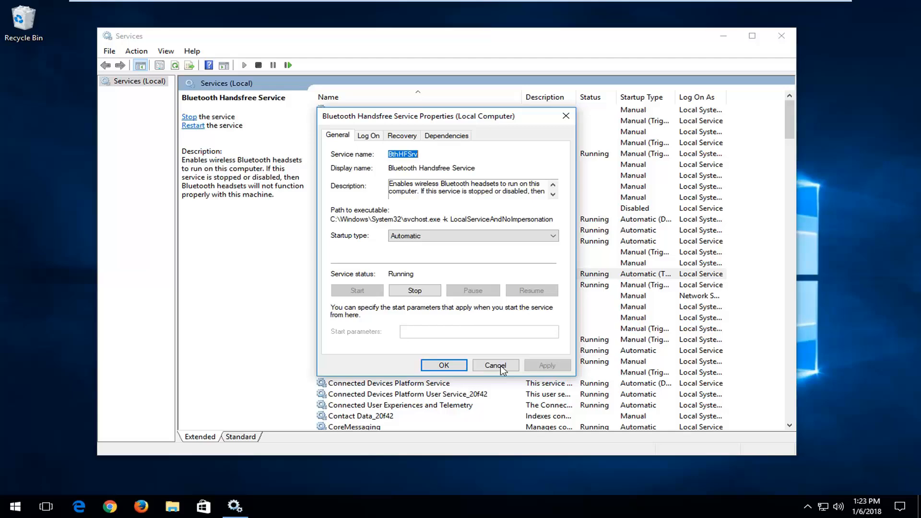
left_click(495, 364)
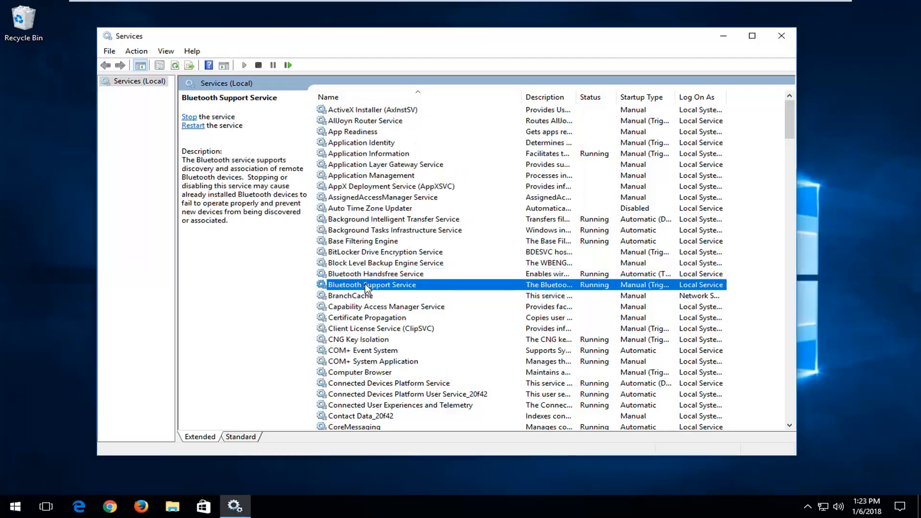
Step: Set Bluetooth Support Service to Automatic startup and confirm
double_click(371, 284)
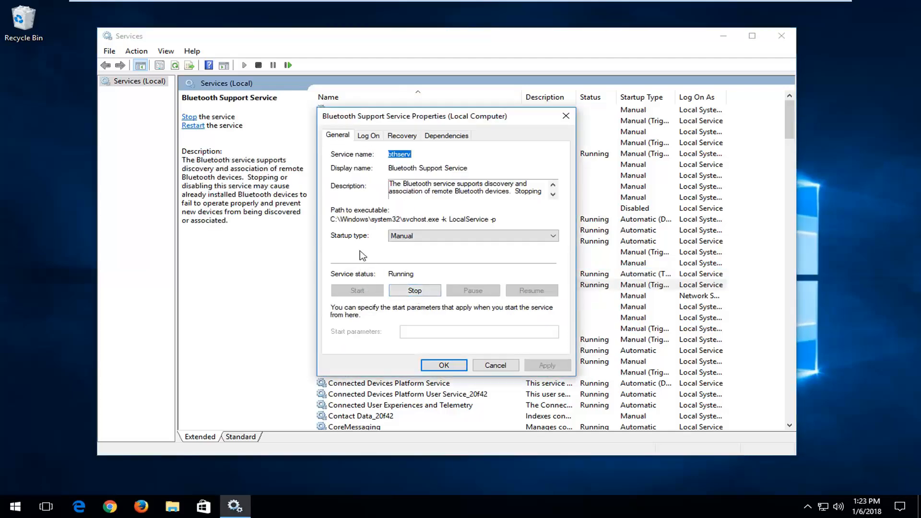
left_click(472, 236)
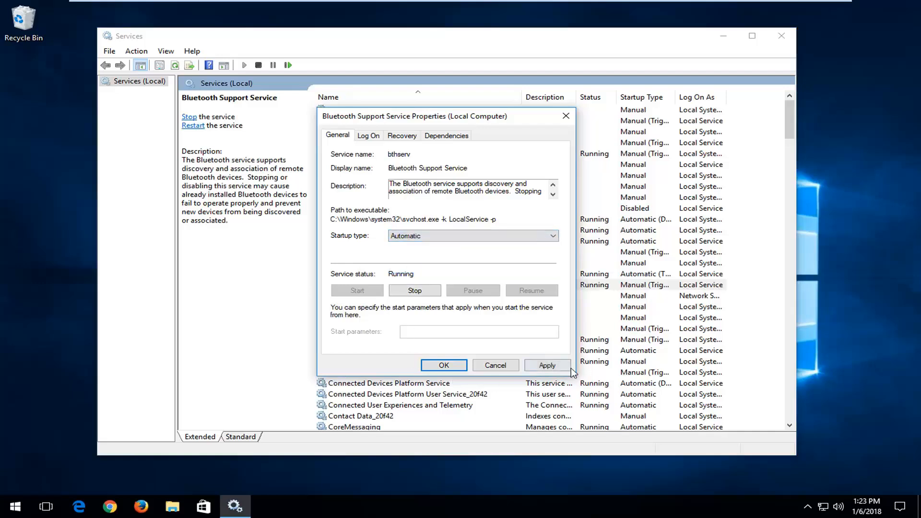
mouse_move(564, 382)
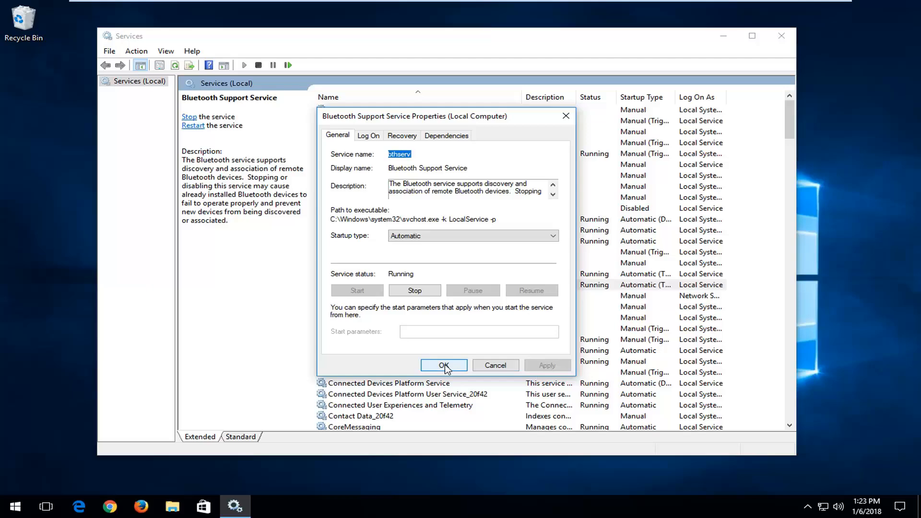
left_click(444, 365)
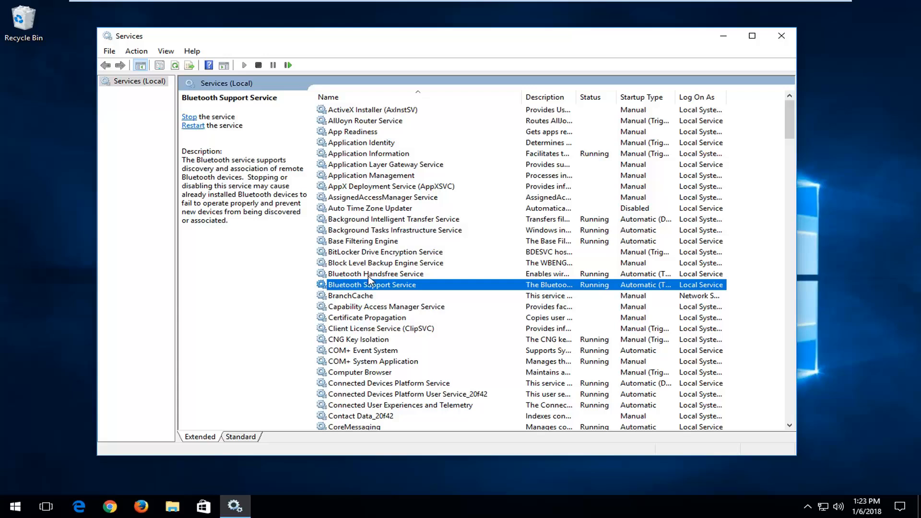
mouse_move(391, 266)
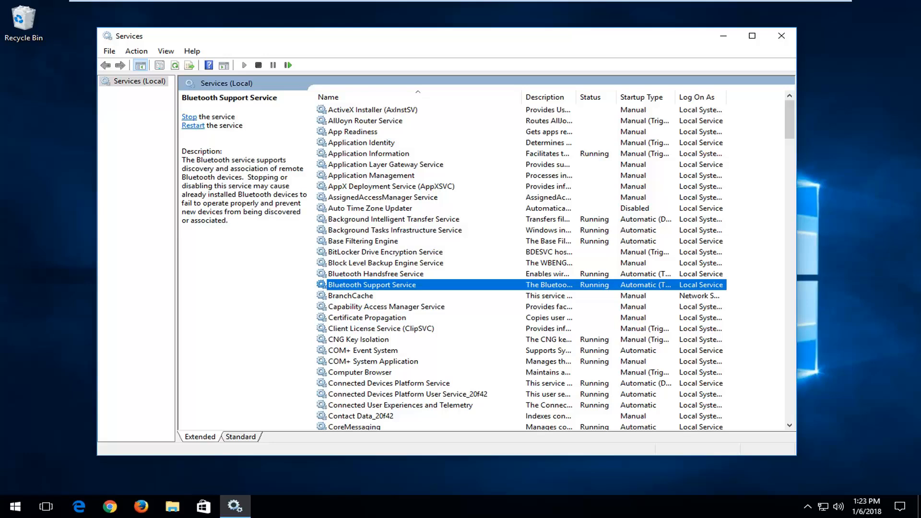
mouse_move(781, 35)
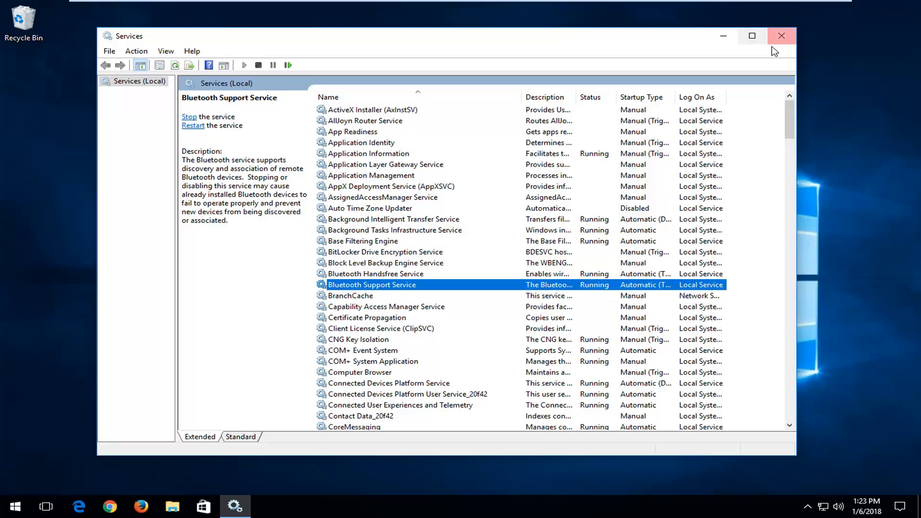
Step: Close the Services window, returning to the desktop
left_click(782, 35)
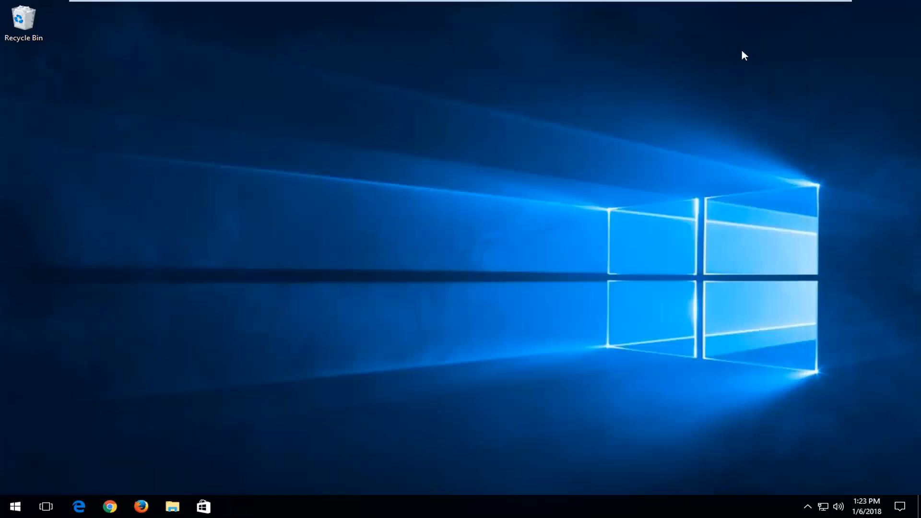
mouse_move(740, 56)
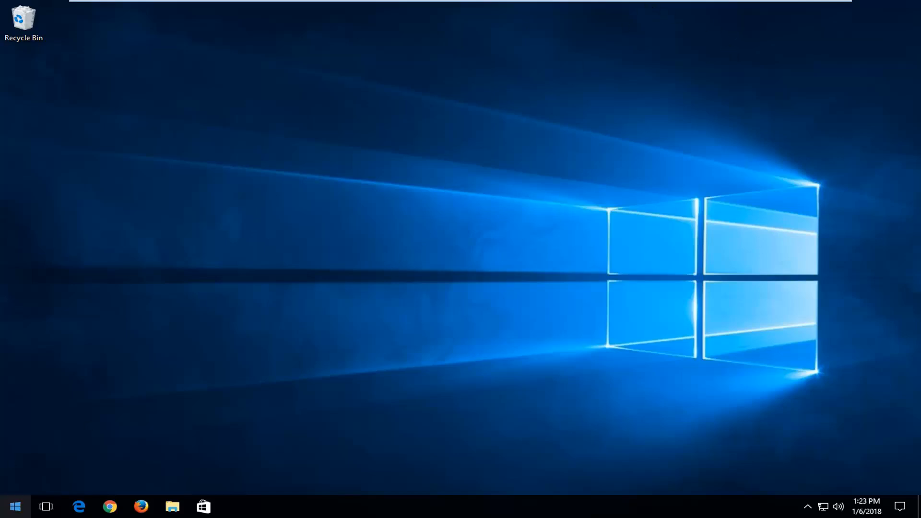
Step: Search the Start menu for "troubleshoot" so the Troubleshoot setting is the best match
left_click(14, 506)
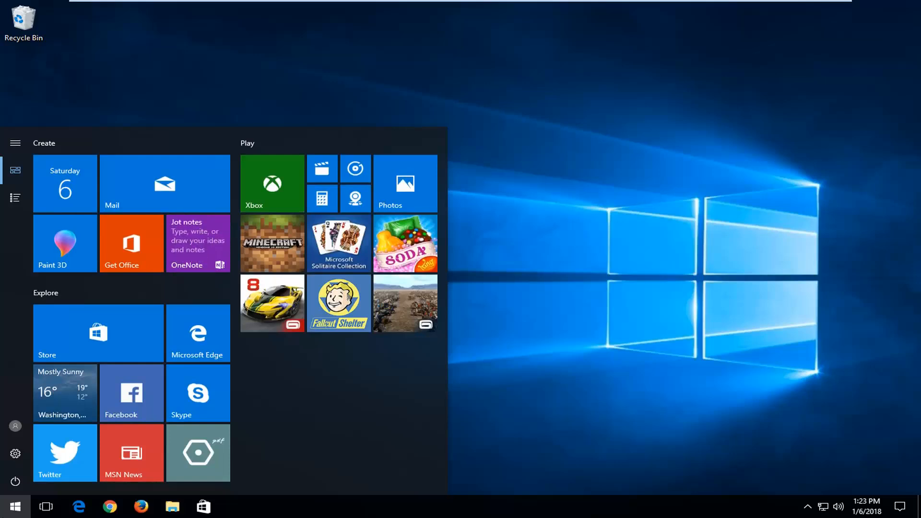
left_click(14, 506)
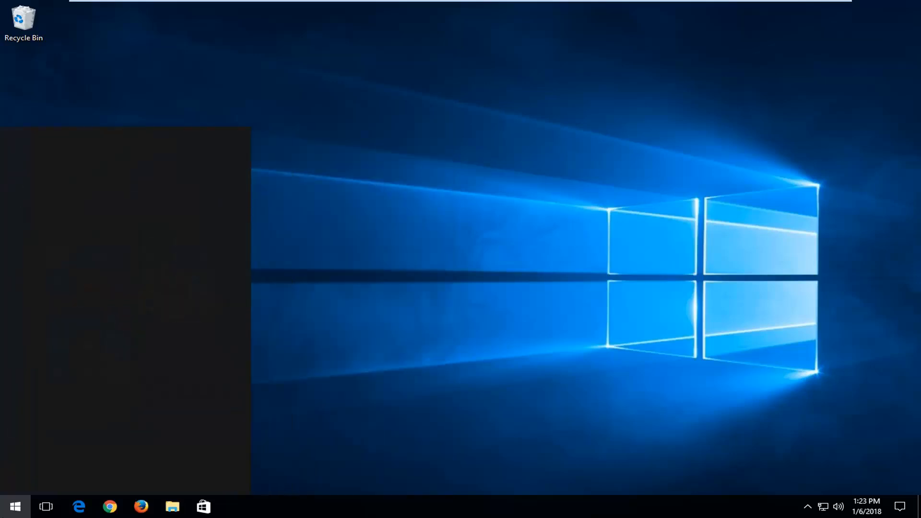
type("troubleshoo")
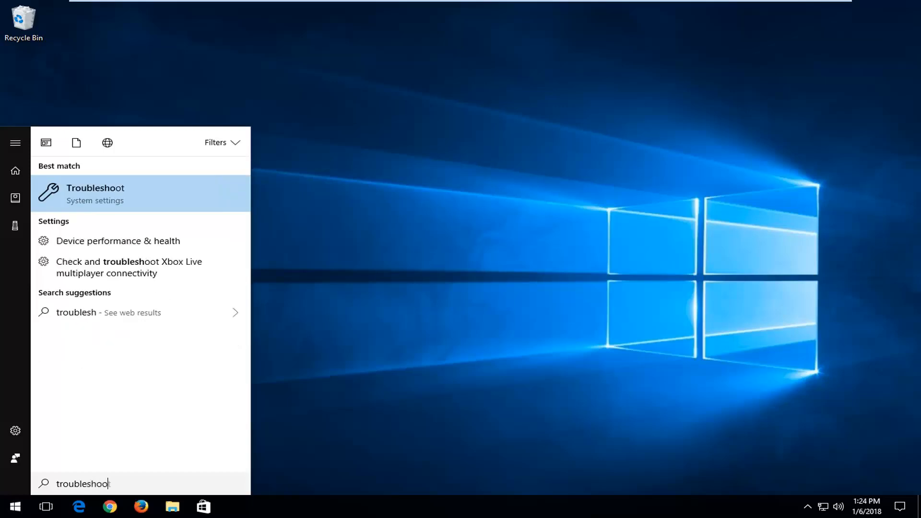
type("t")
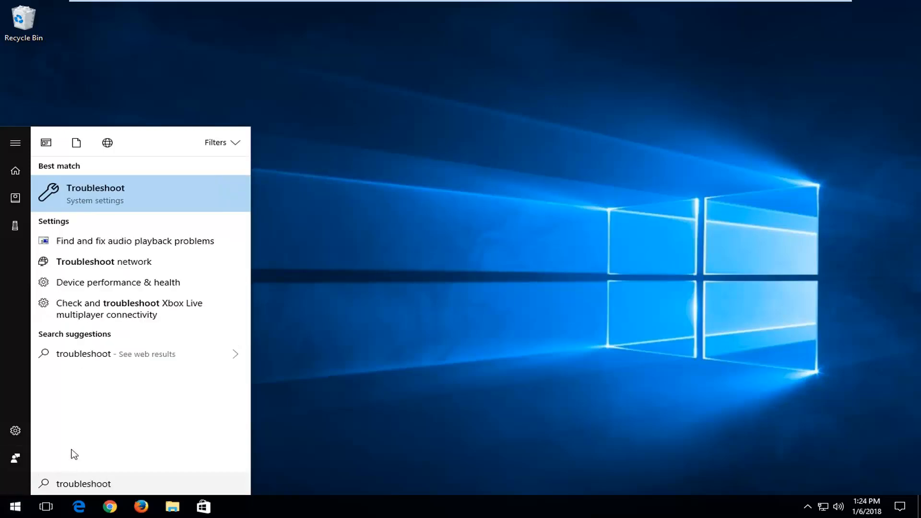
mouse_move(67, 192)
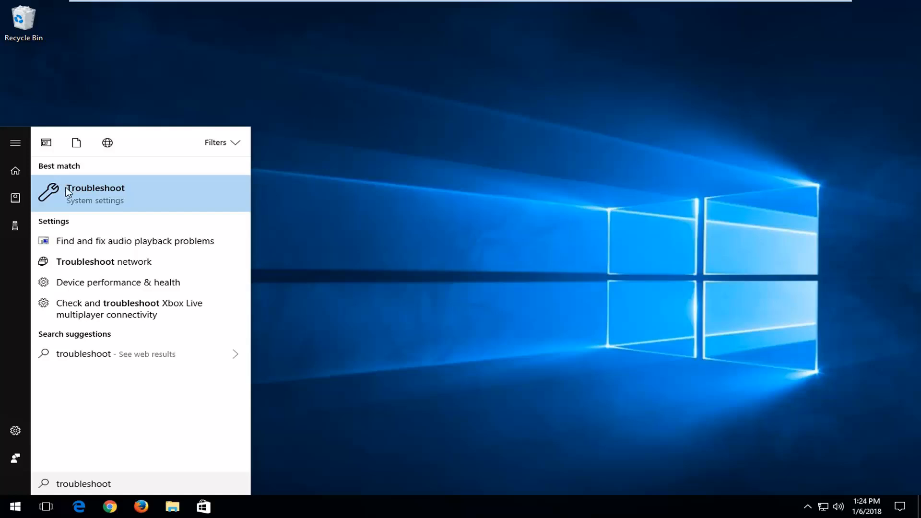
mouse_move(136, 207)
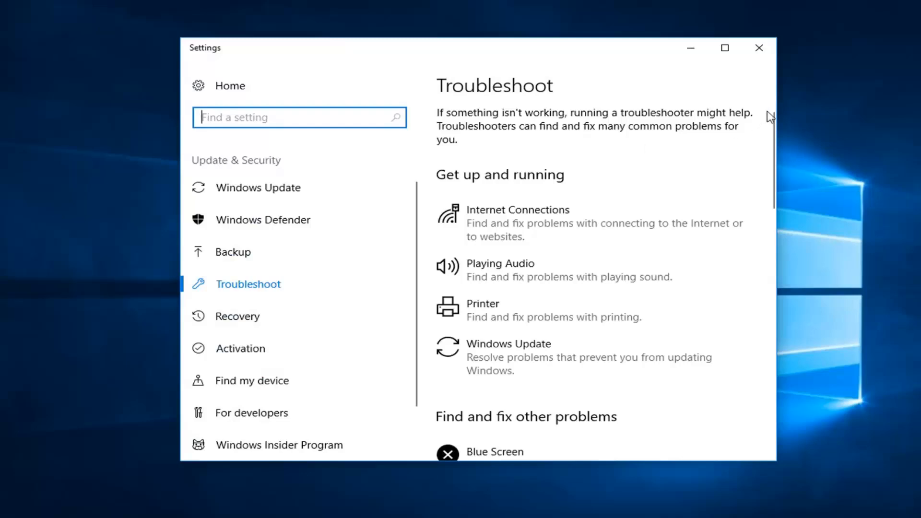
Step: Expand the Bluetooth entry under 'Find and fix other problems' on the Troubleshoot page
scroll("down", 3)
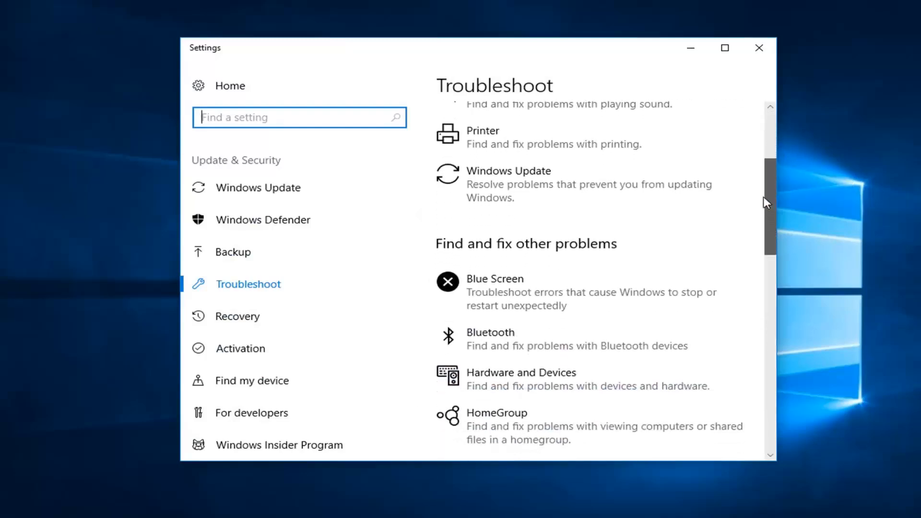
scroll("down", 3)
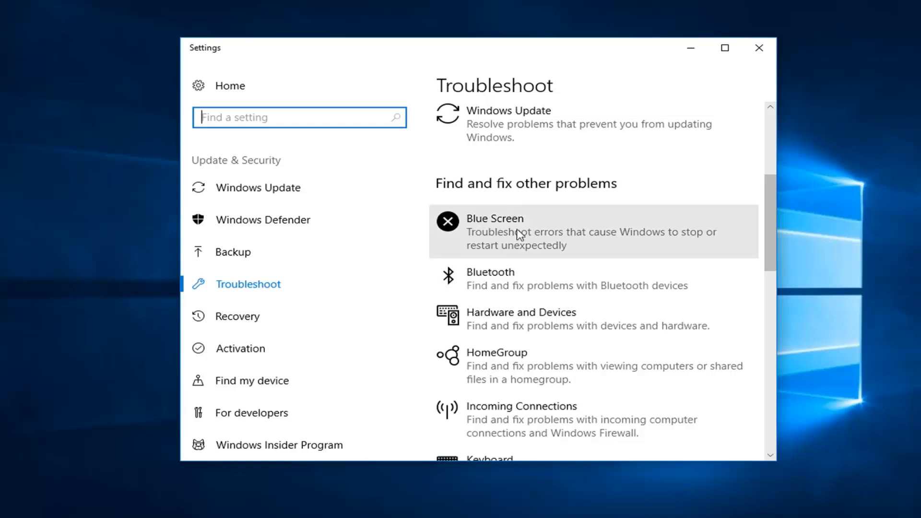
mouse_move(486, 287)
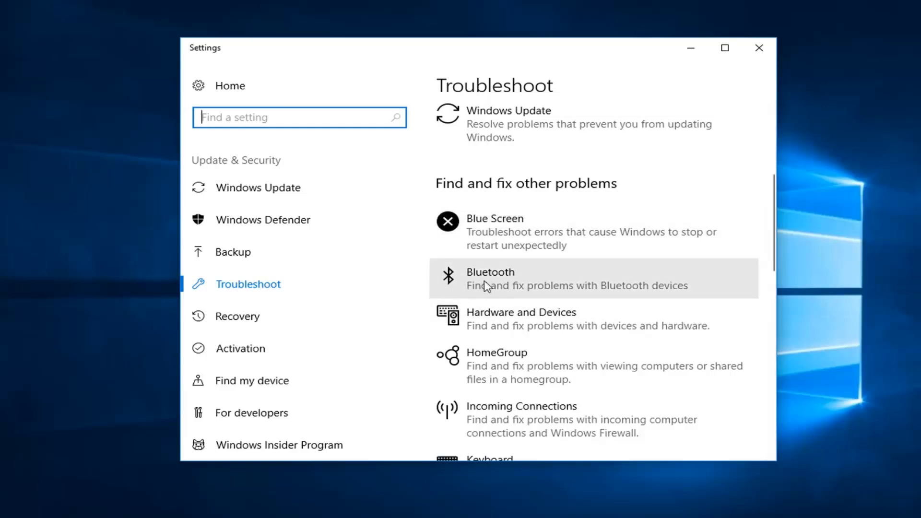
mouse_move(507, 290)
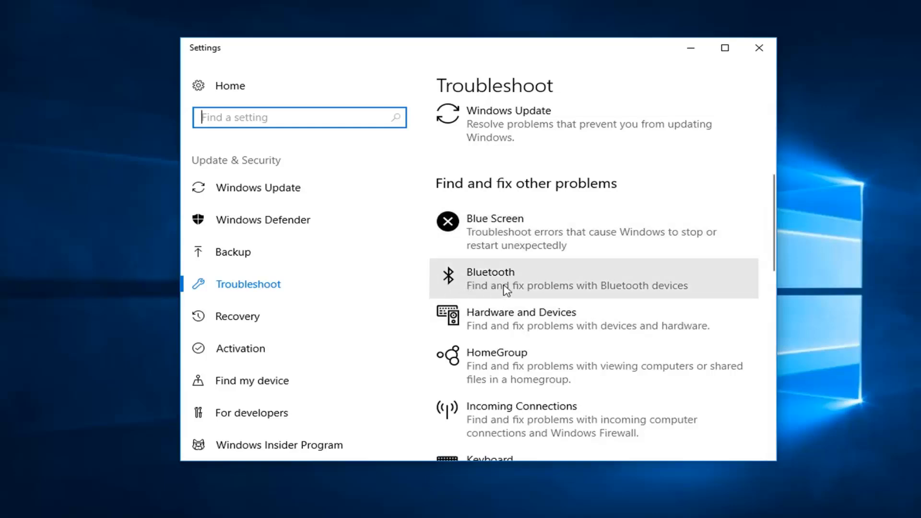
mouse_move(501, 287)
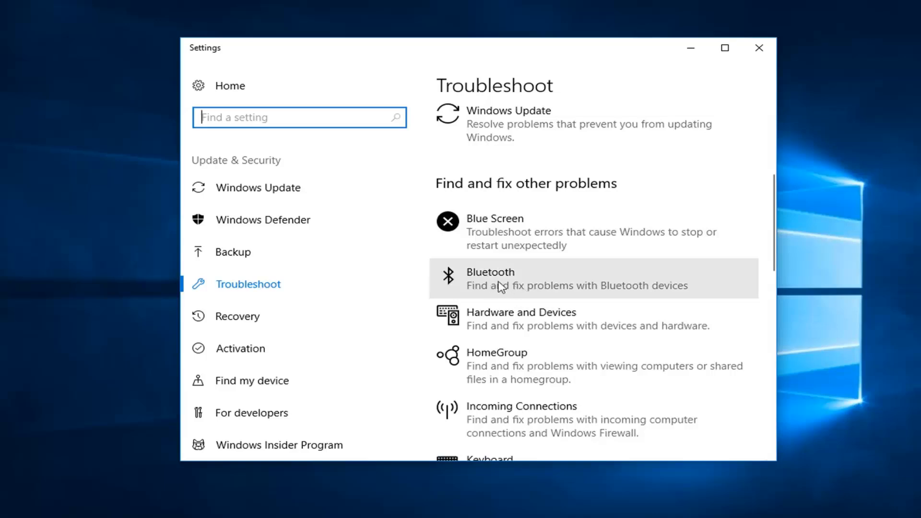
left_click(559, 279)
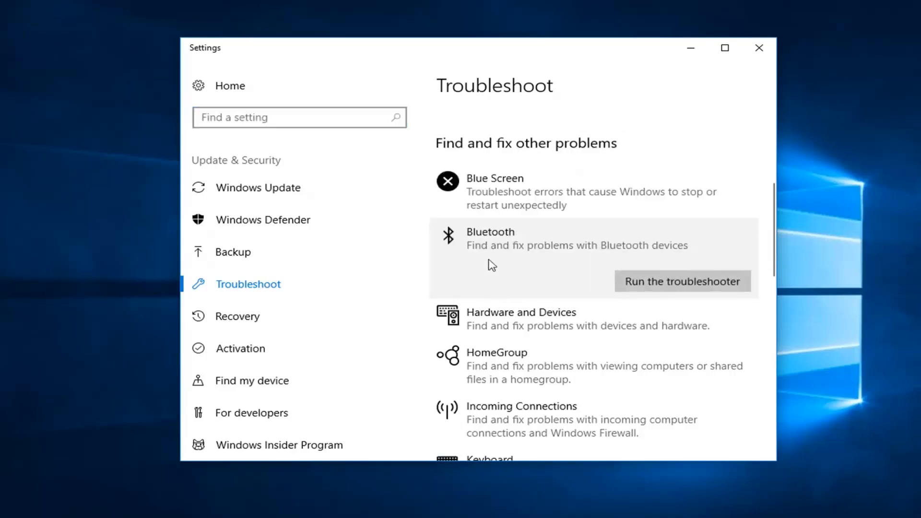
mouse_move(686, 284)
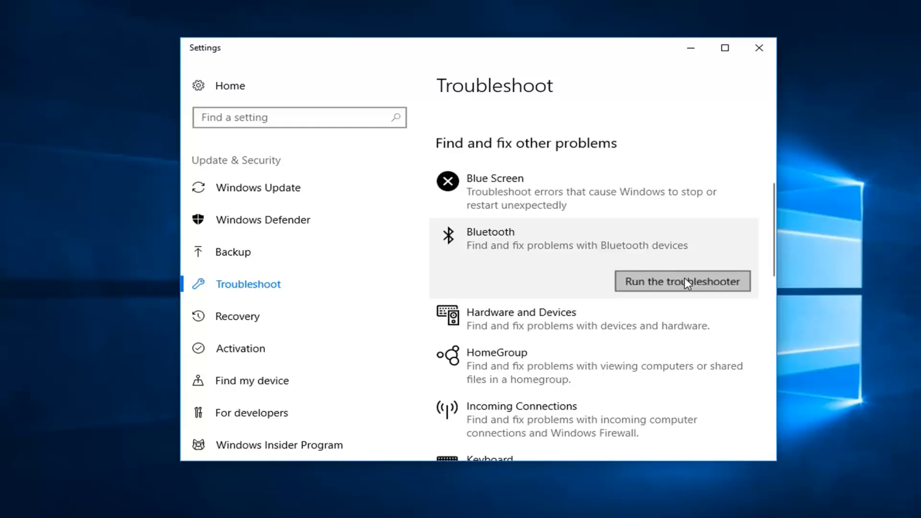
mouse_move(664, 281)
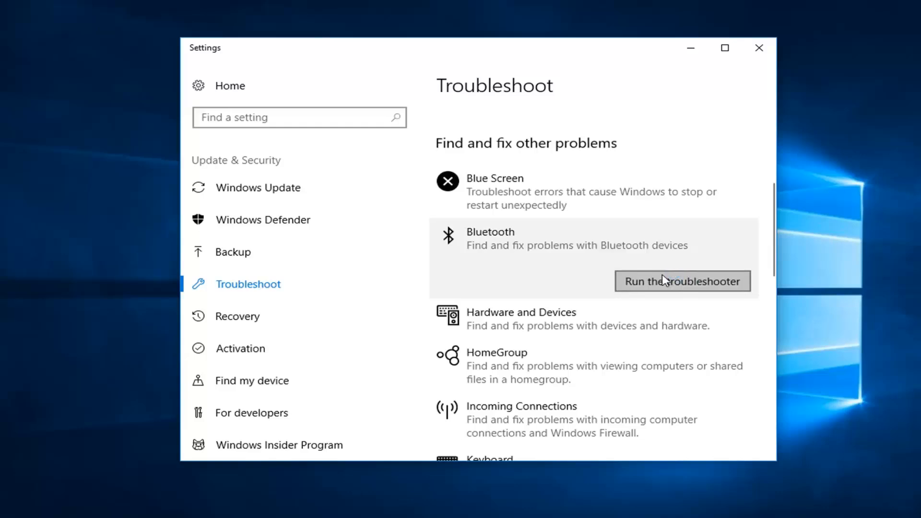
Step: Run the Bluetooth troubleshooter and continue past the 'Device does not have Bluetooth' notice
left_click(681, 281)
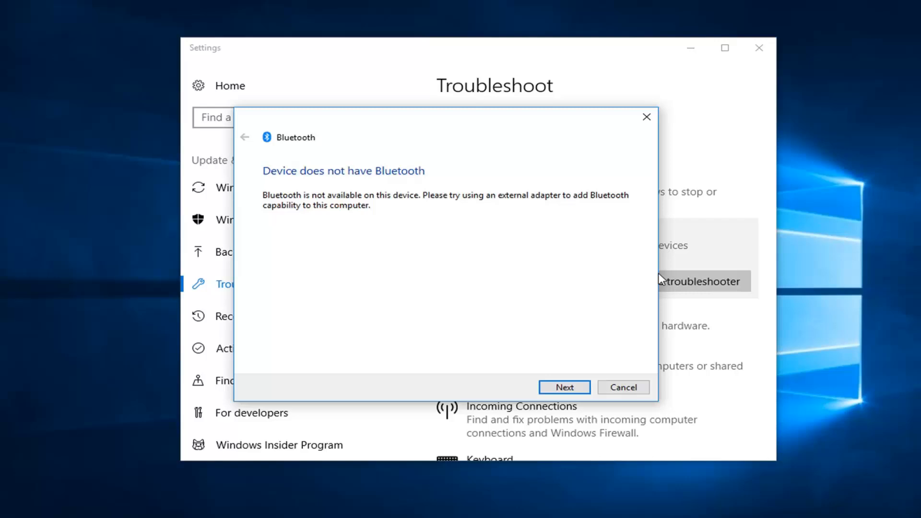
mouse_move(435, 198)
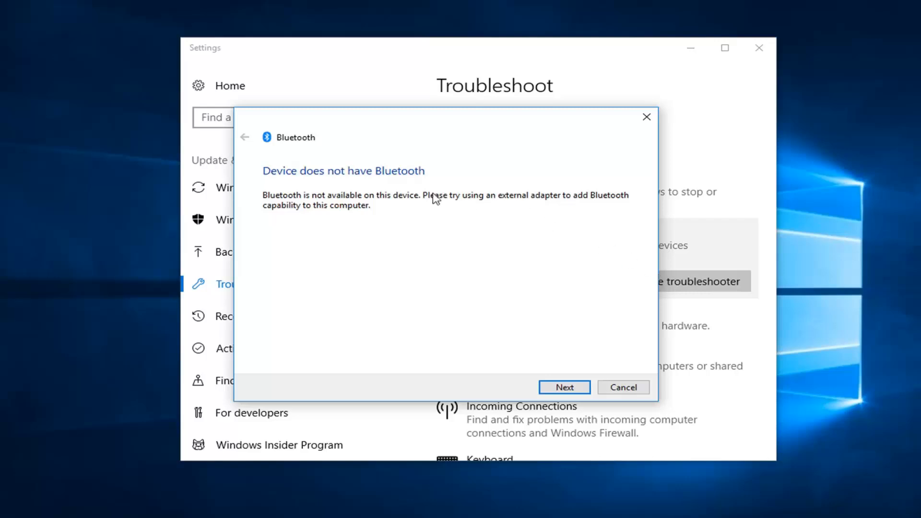
mouse_move(301, 204)
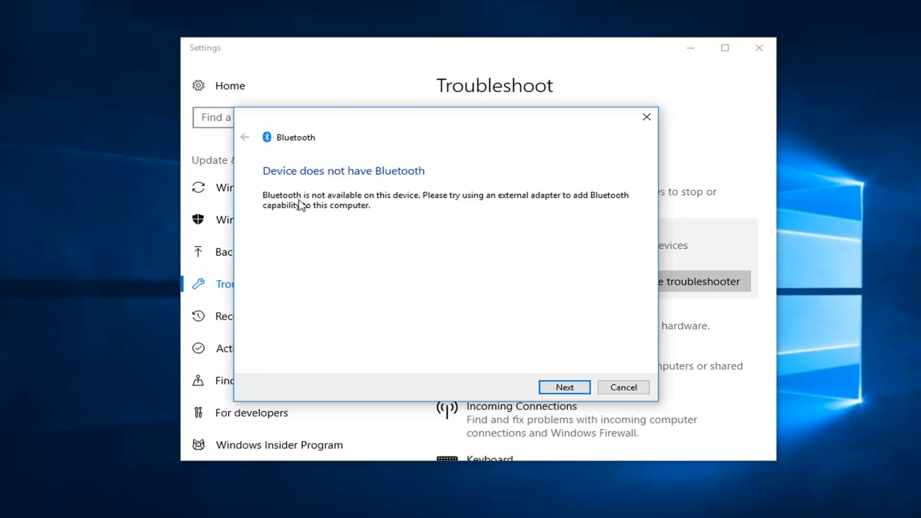
mouse_move(383, 205)
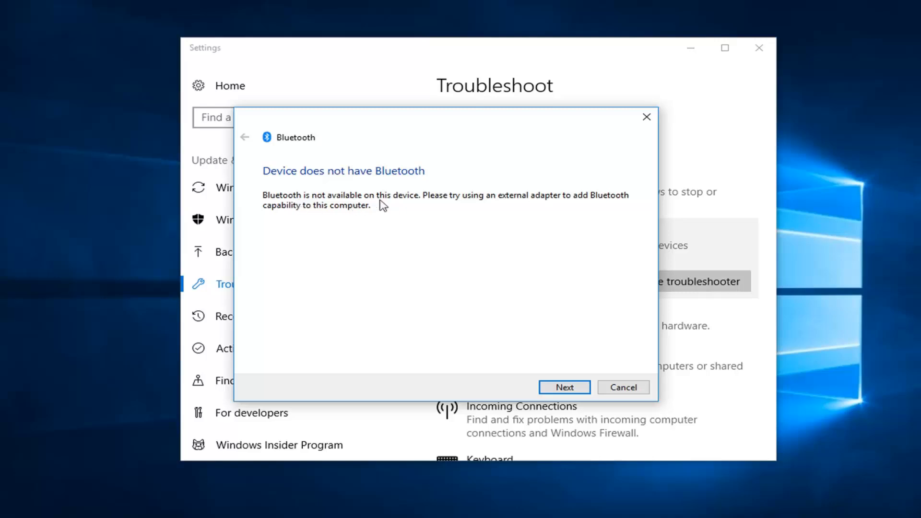
mouse_move(532, 211)
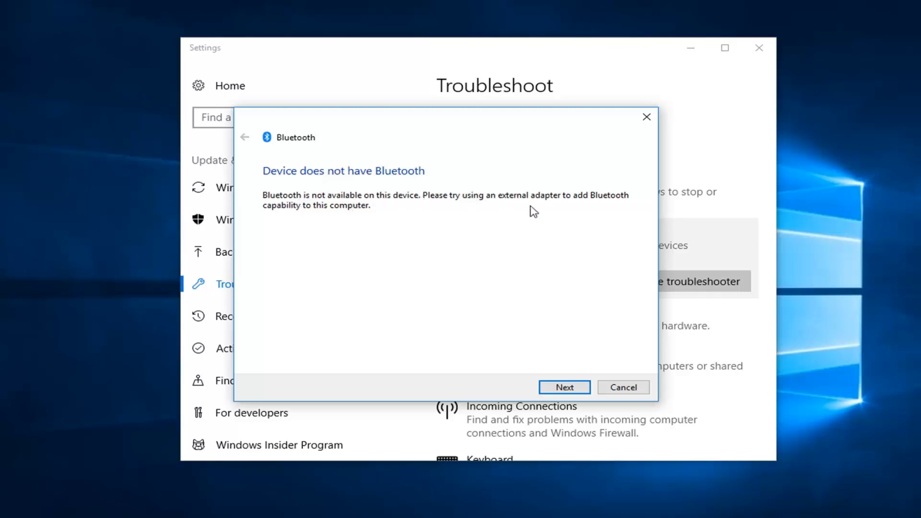
mouse_move(318, 217)
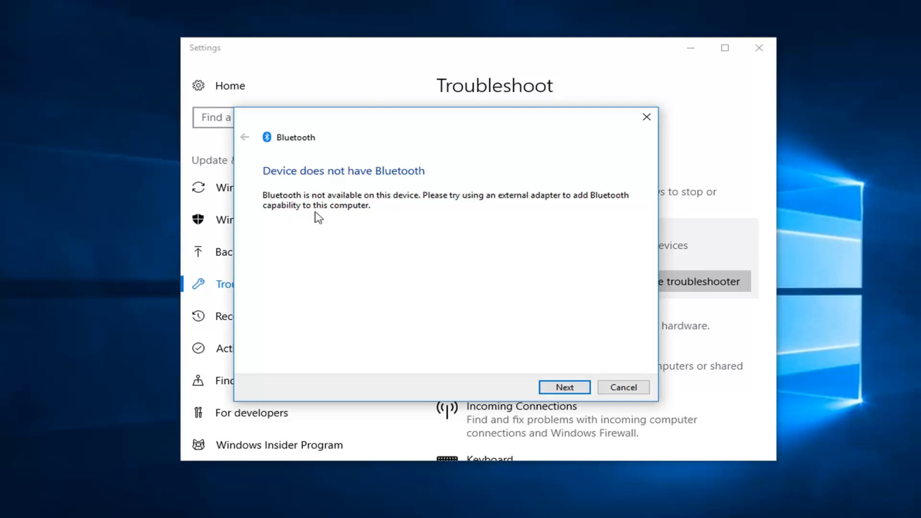
mouse_move(400, 247)
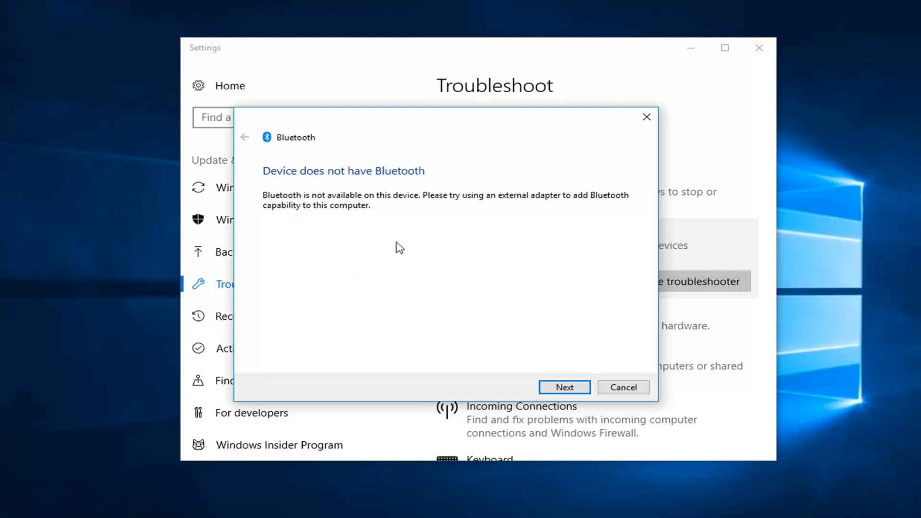
mouse_move(419, 316)
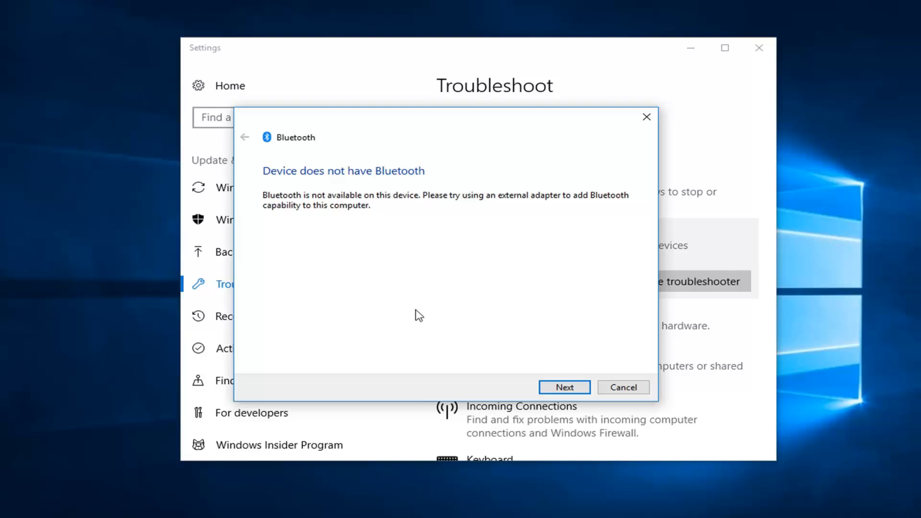
mouse_move(452, 320)
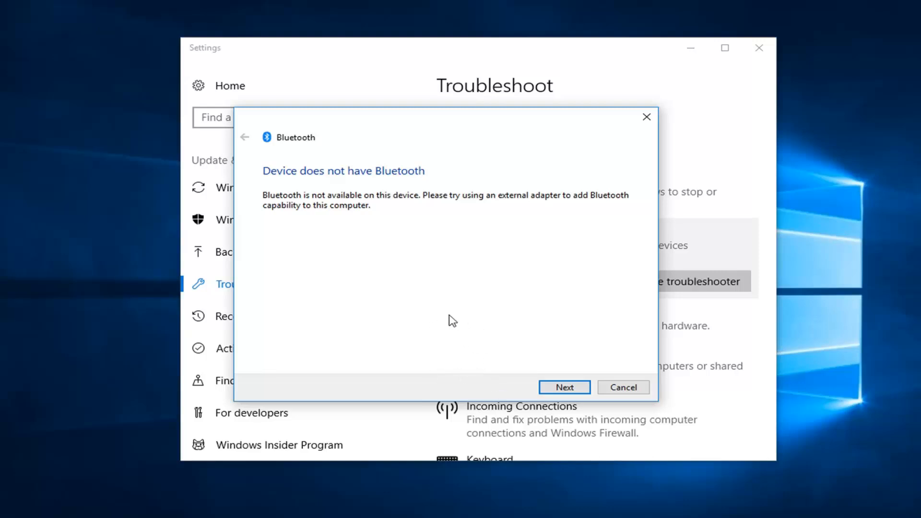
left_click(564, 386)
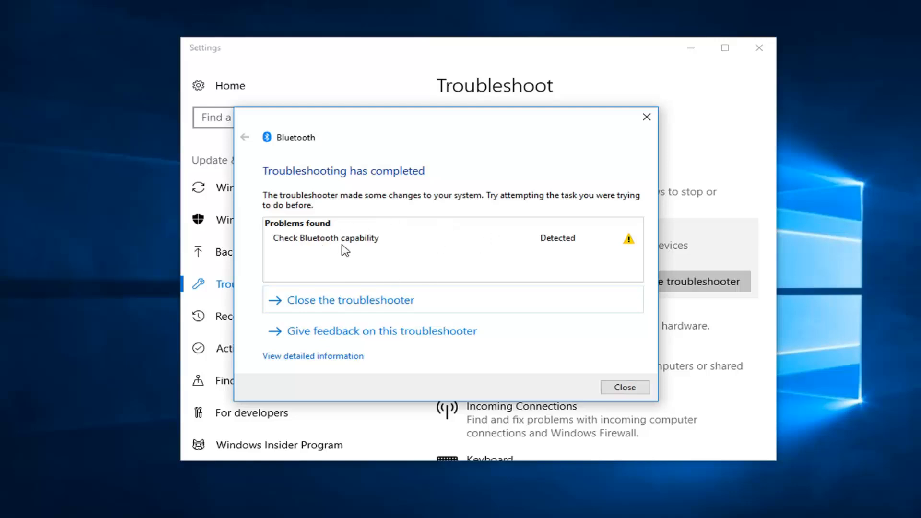
mouse_move(363, 242)
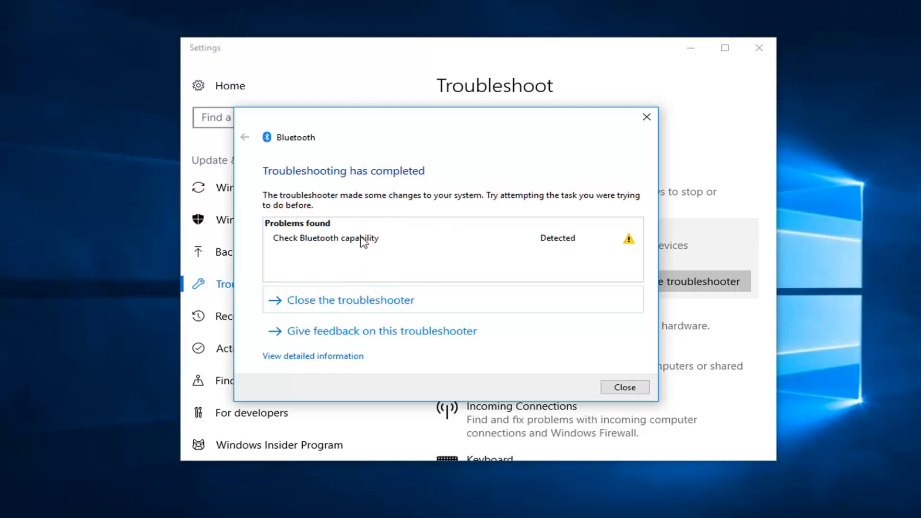
mouse_move(416, 234)
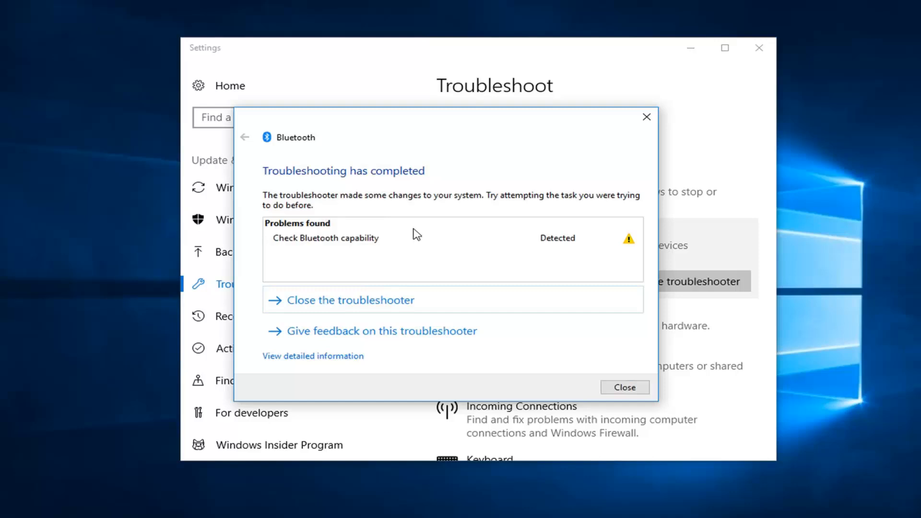
mouse_move(405, 235)
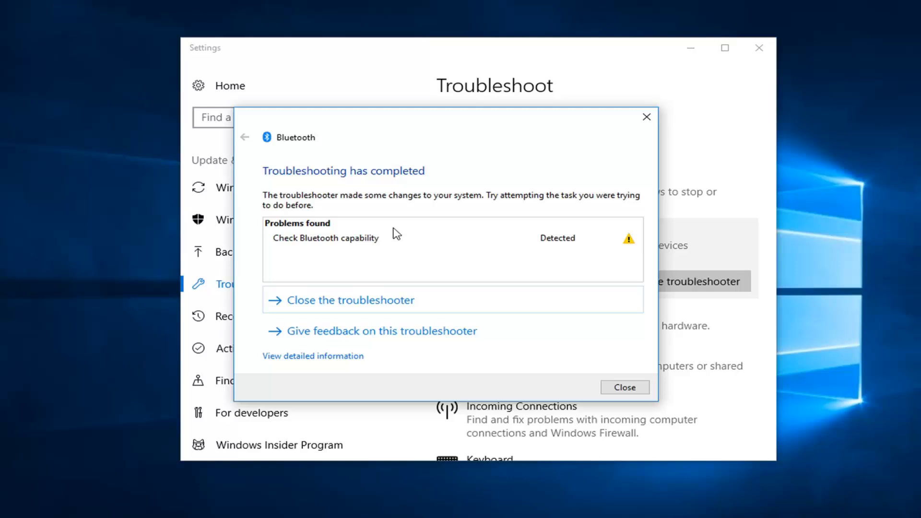
mouse_move(339, 57)
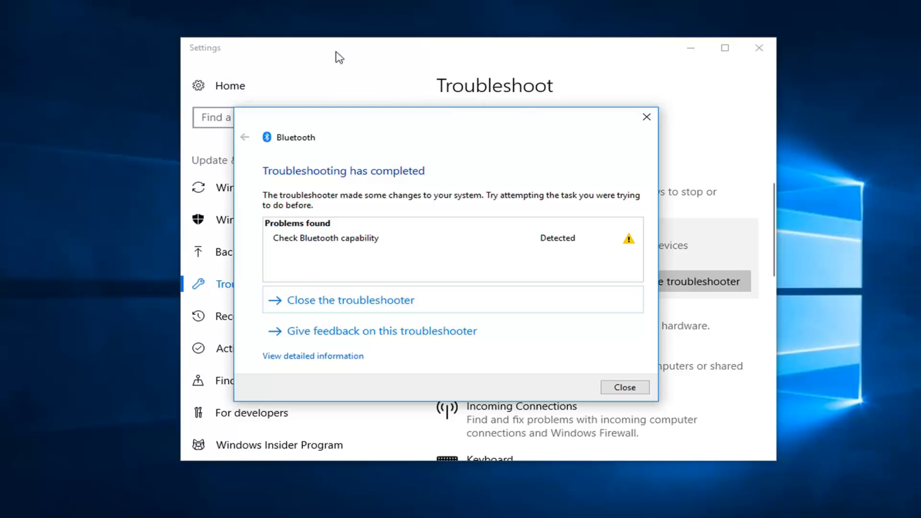
mouse_move(419, 160)
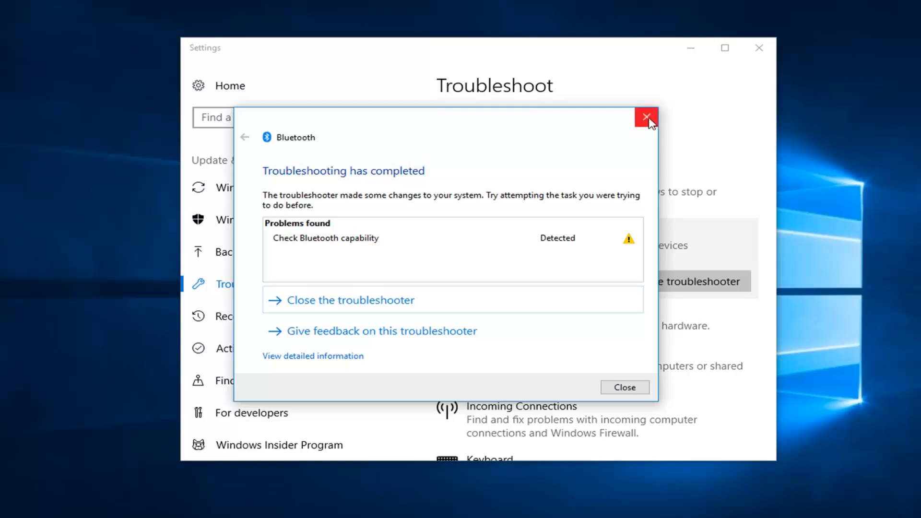
mouse_move(663, 100)
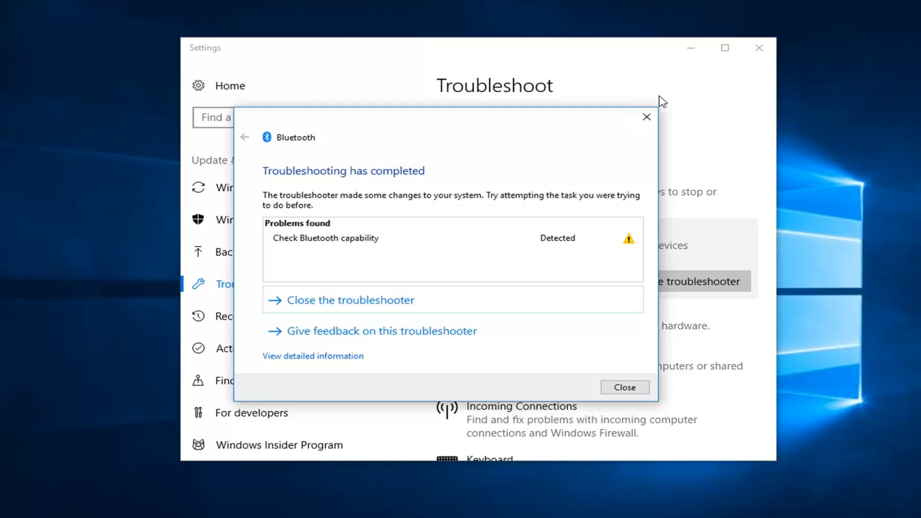
Step: Close the completed troubleshooter showing 'Check Bluetooth capability' detected
left_click(624, 387)
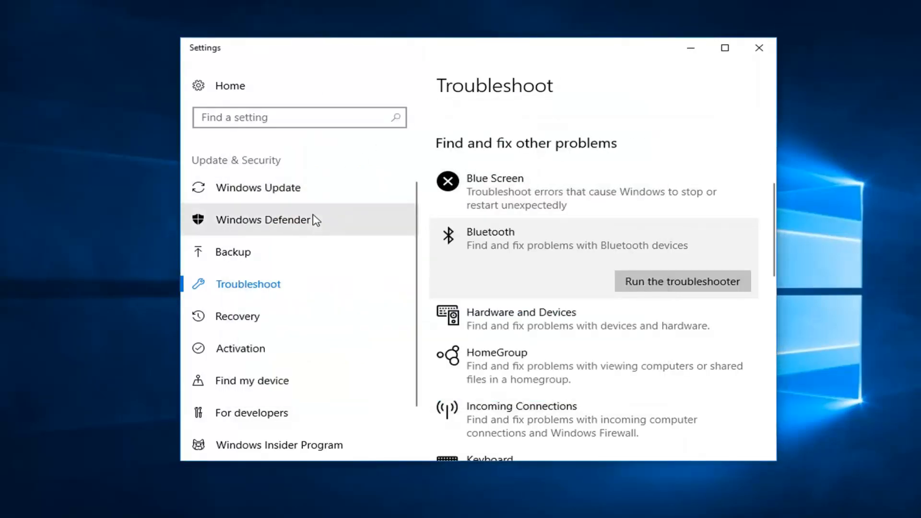
mouse_move(502, 221)
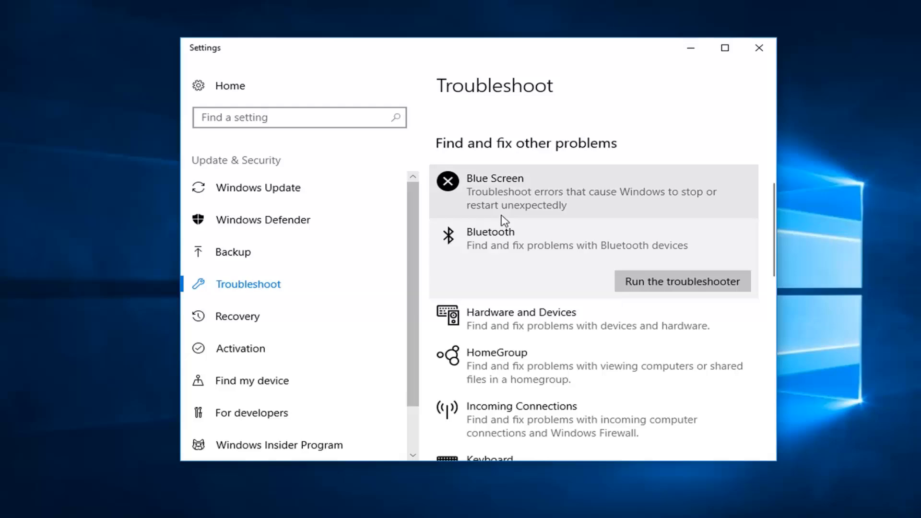
Step: Close the Settings window, leaving the desktop showing
scroll("down", 3)
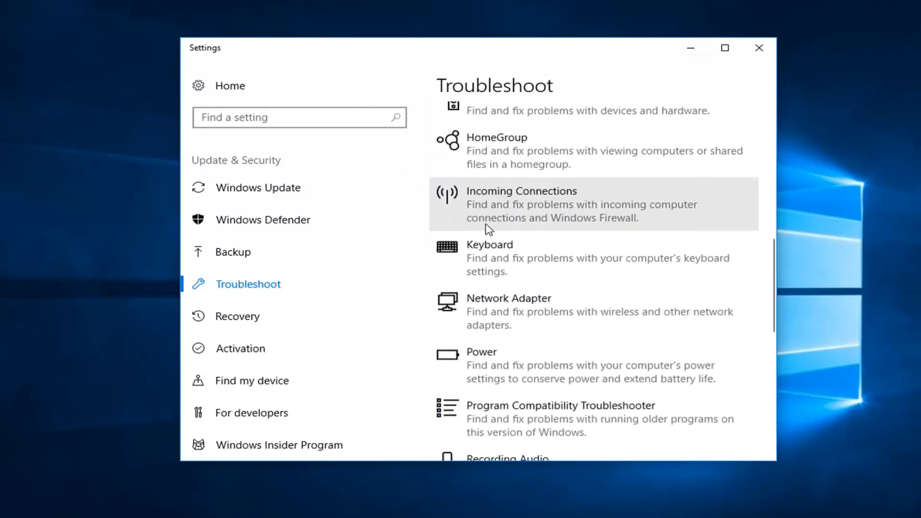
scroll("down", 3)
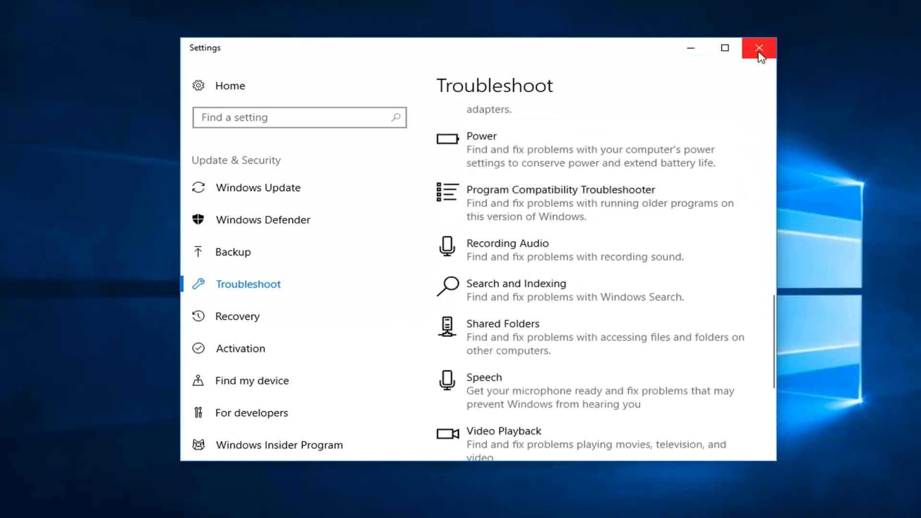
left_click(758, 48)
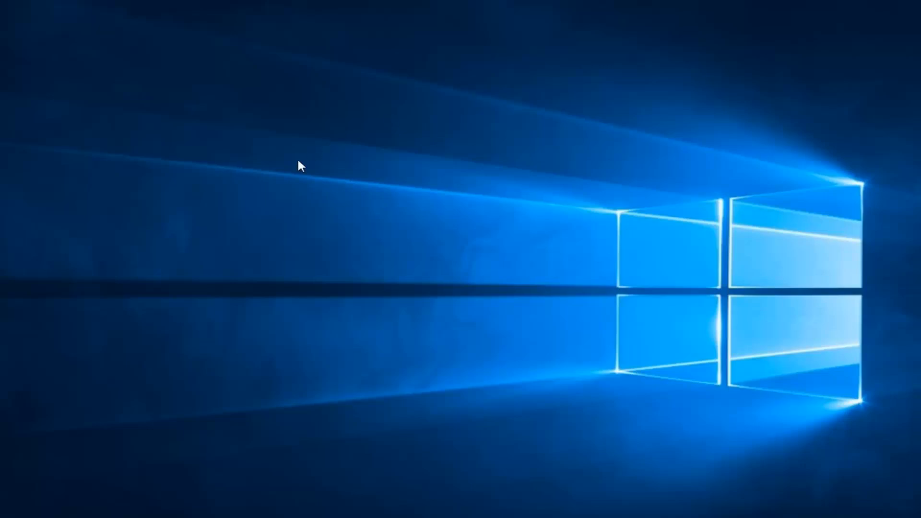